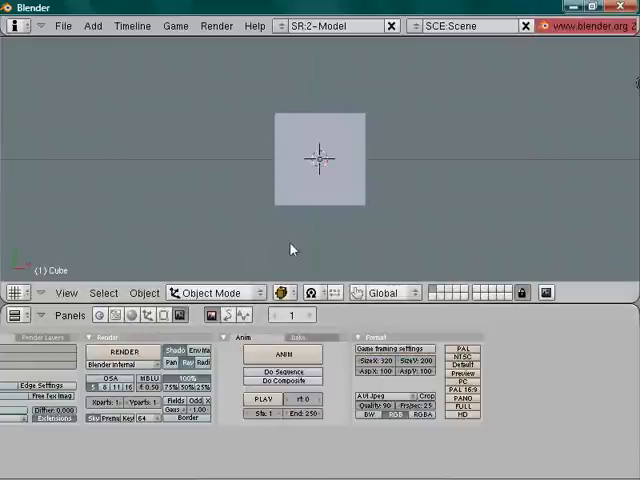
{"action": "mouse_move", "coordinate": [320, 250]}
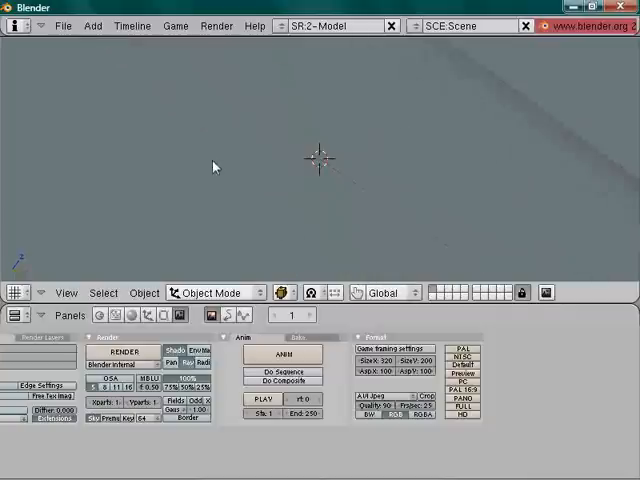
{"action": "mouse_move", "coordinate": [196, 208]}
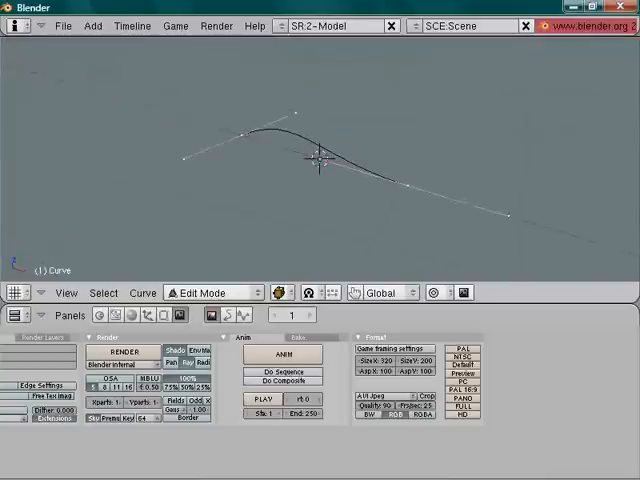
{"action": "mouse_move", "coordinate": [210, 292]}
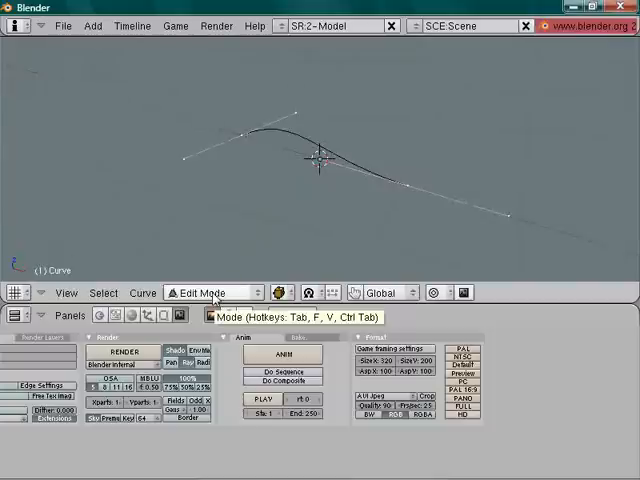
Step: Add a Bezier curve to the empty scene to serve as the camera path
{"action": "left_click", "coordinate": [212, 292]}
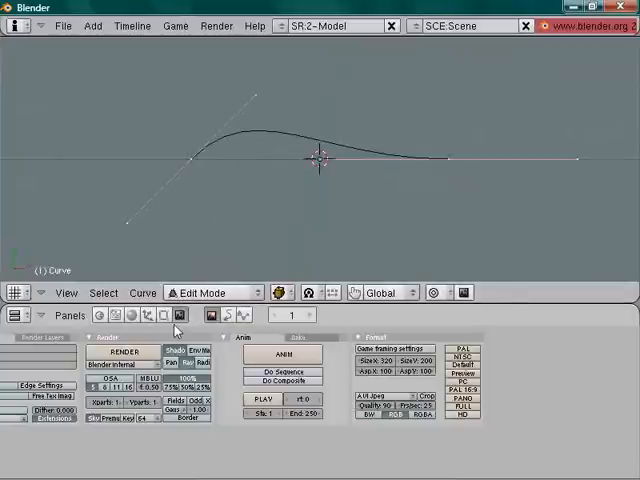
Step: Subdivide the path curve and drag its control points into a long winding S-shaped sweep
{"action": "left_click", "coordinate": [164, 316]}
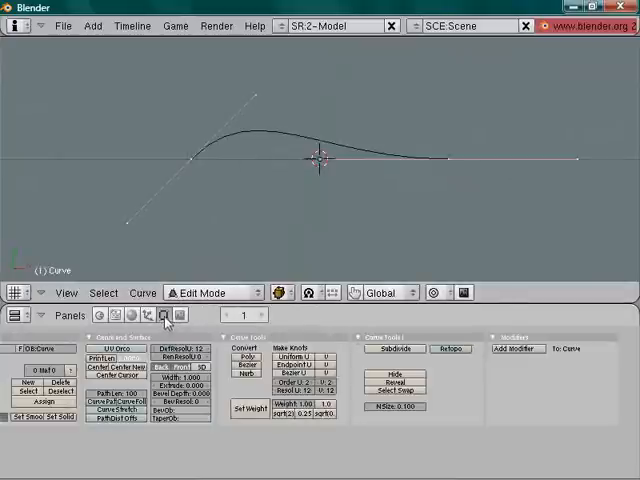
{"action": "mouse_move", "coordinate": [196, 324]}
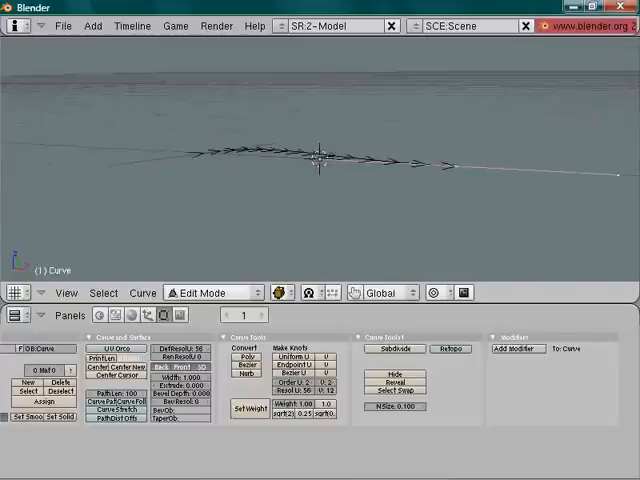
{"action": "left_click_drag", "start_coordinate": [320, 150], "coordinate": [320, 96]}
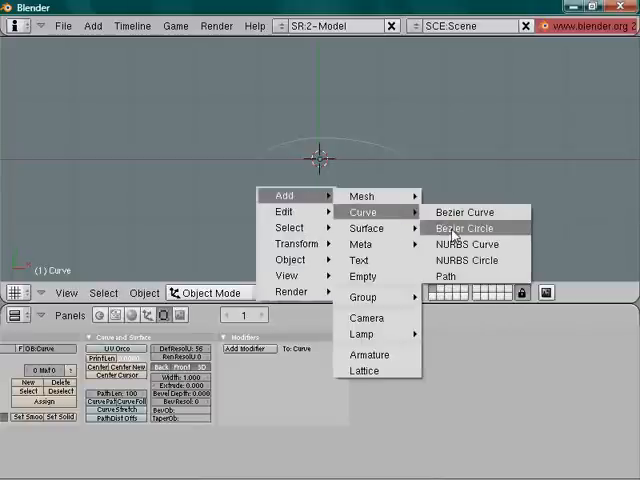
Step: Add a Bezier circle as the tube cross-section and start renaming it in Link and Materials
{"action": "left_click", "coordinate": [464, 228]}
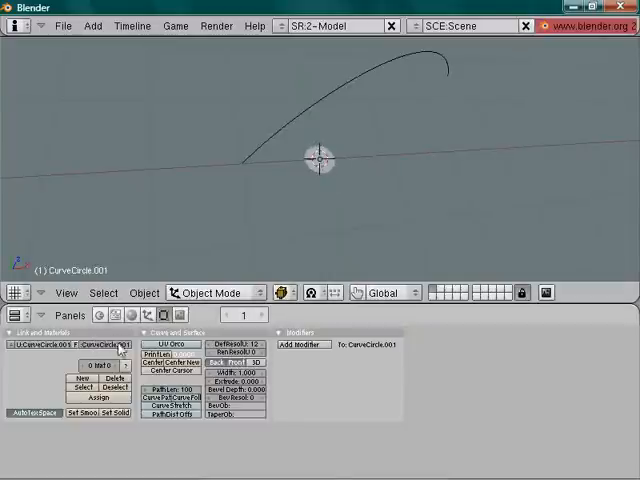
{"action": "left_click", "coordinate": [108, 344]}
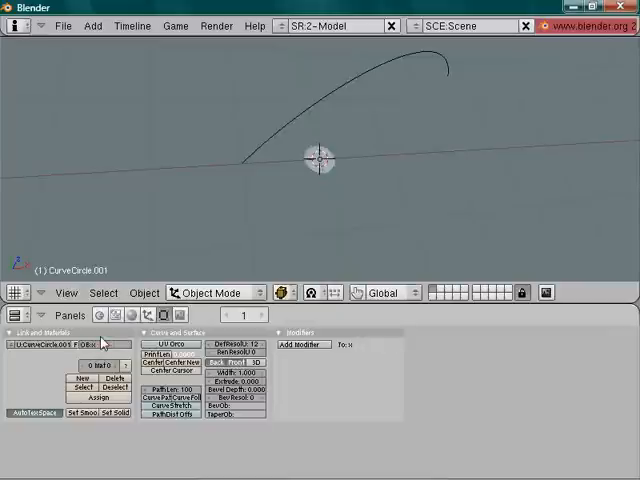
{"action": "mouse_move", "coordinate": [264, 152]}
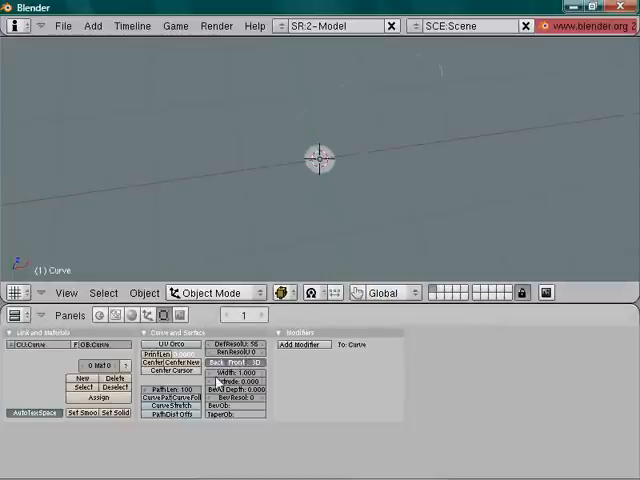
{"action": "mouse_move", "coordinate": [228, 408]}
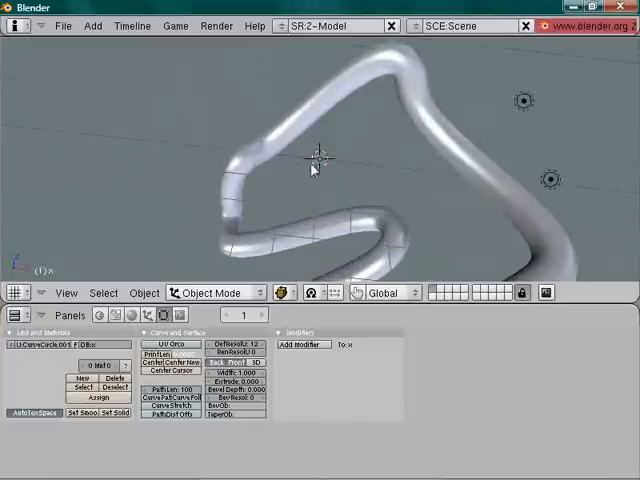
{"action": "left_click_drag", "start_coordinate": [310, 160], "coordinate": [350, 160]}
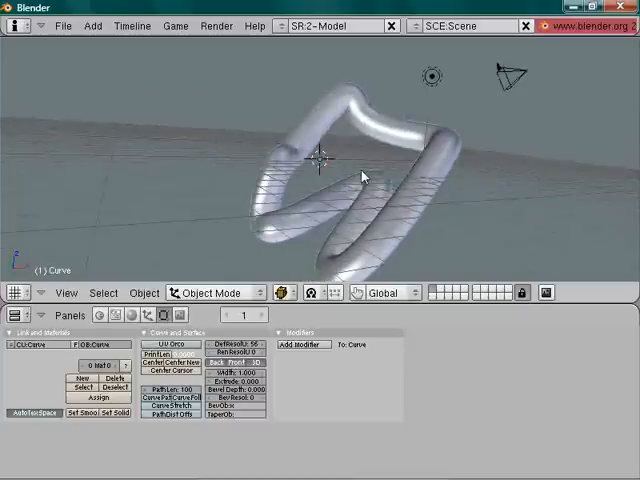
{"action": "mouse_move", "coordinate": [378, 180]}
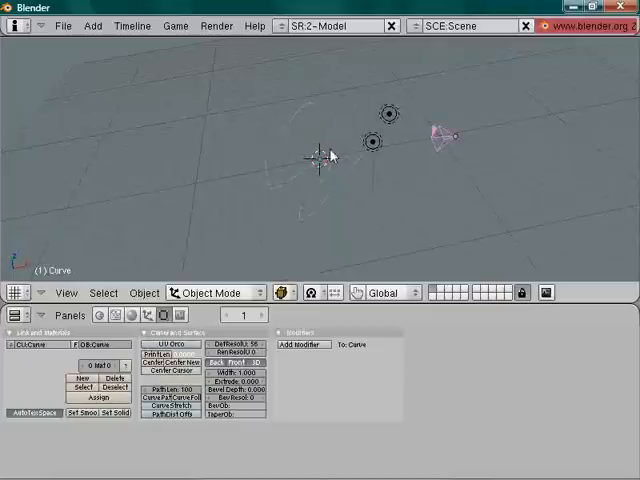
{"action": "mouse_move", "coordinate": [270, 170]}
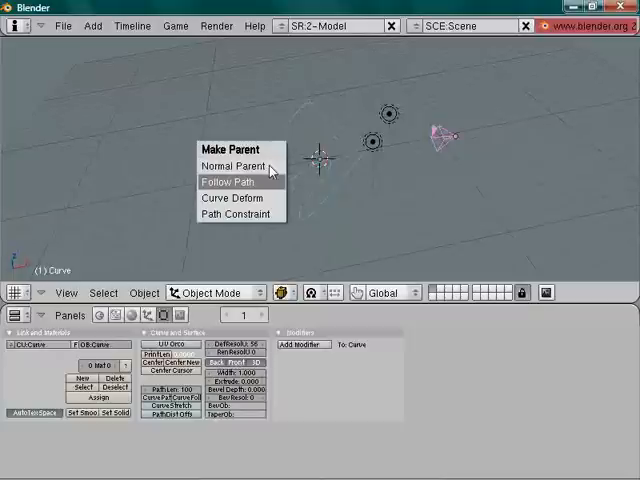
Step: Parent the camera to the path with follow-path and slide it along its local Z toward the curve
{"action": "left_click", "coordinate": [228, 182]}
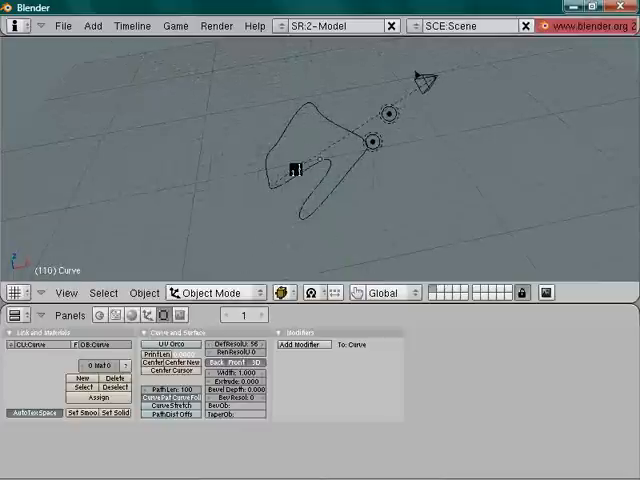
{"action": "left_click", "coordinate": [444, 136]}
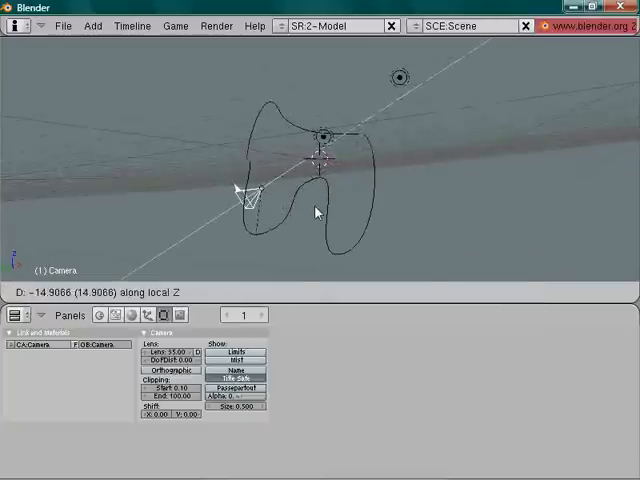
{"action": "left_click_drag", "start_coordinate": [248, 196], "coordinate": [240, 244]}
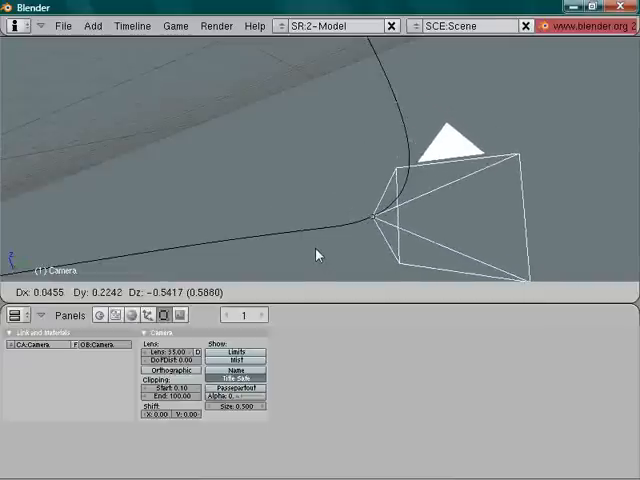
Step: Snap the camera onto the path curve's first point and confirm its position
{"action": "left_click", "coordinate": [456, 144]}
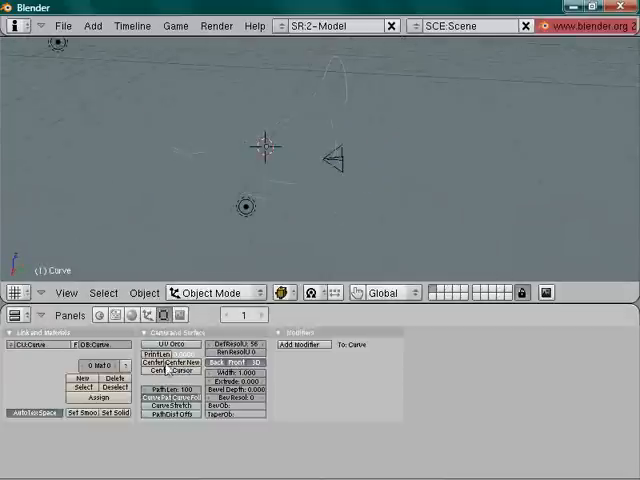
{"action": "mouse_move", "coordinate": [210, 168]}
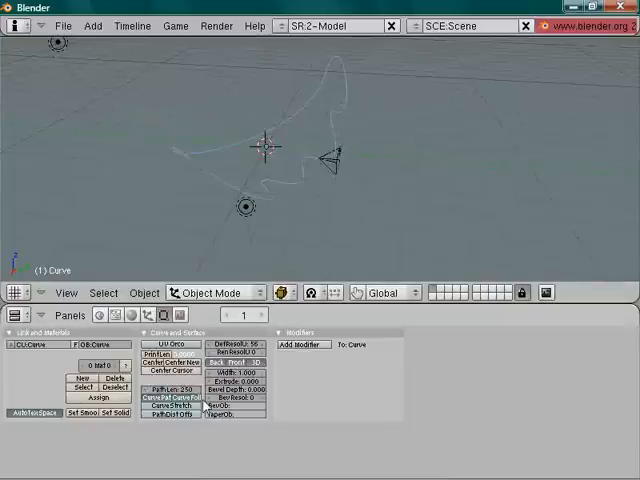
{"action": "mouse_move", "coordinate": [316, 166]}
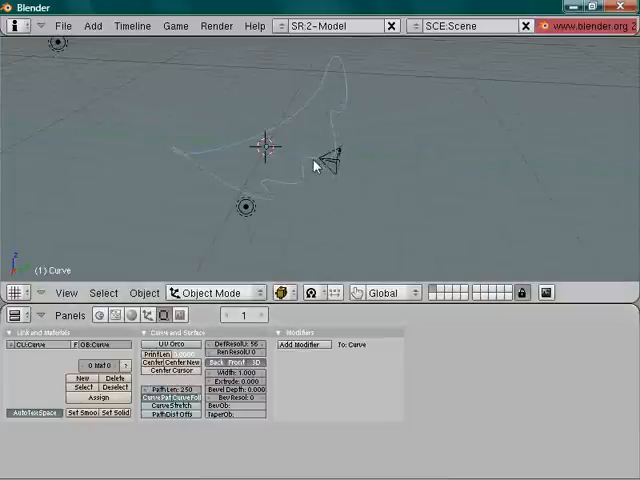
{"action": "mouse_move", "coordinate": [350, 118]}
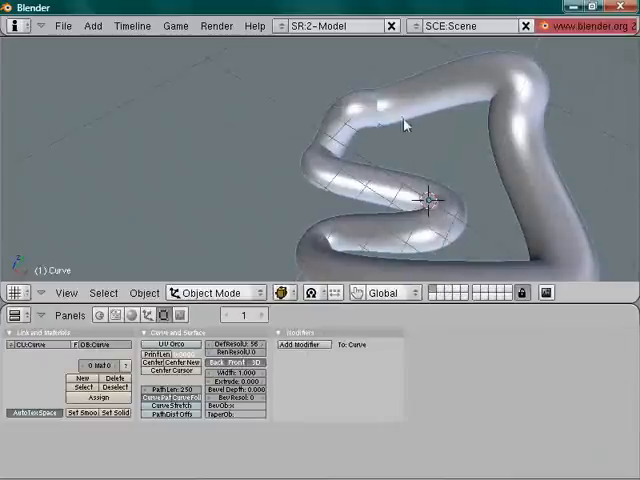
{"action": "mouse_move", "coordinate": [420, 136]}
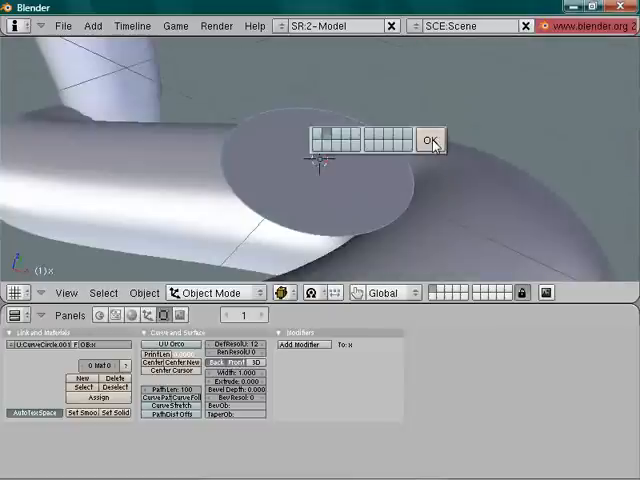
Step: Confirm the bevel circle's resolution value so the tube shows as a compact coiled shape
{"action": "left_click", "coordinate": [430, 138]}
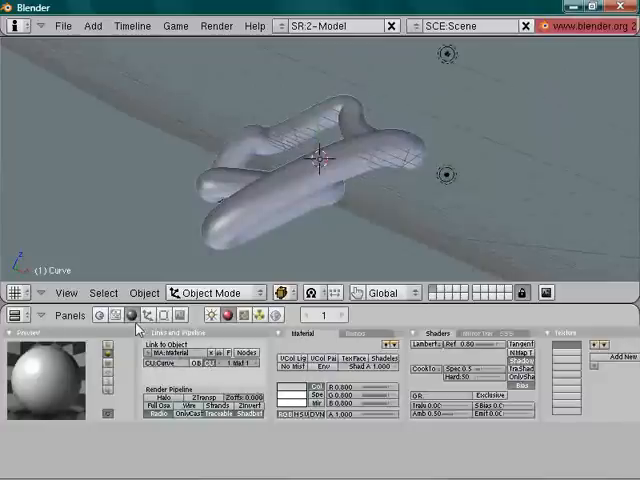
{"action": "mouse_move", "coordinate": [132, 316]}
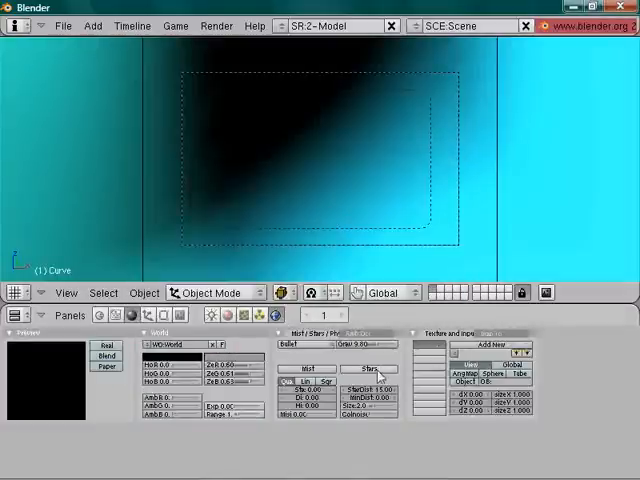
Step: Switch to the SR:4-Sequence screen with the 250-frame scene strip and wireframe preview
{"action": "left_click", "coordinate": [376, 368]}
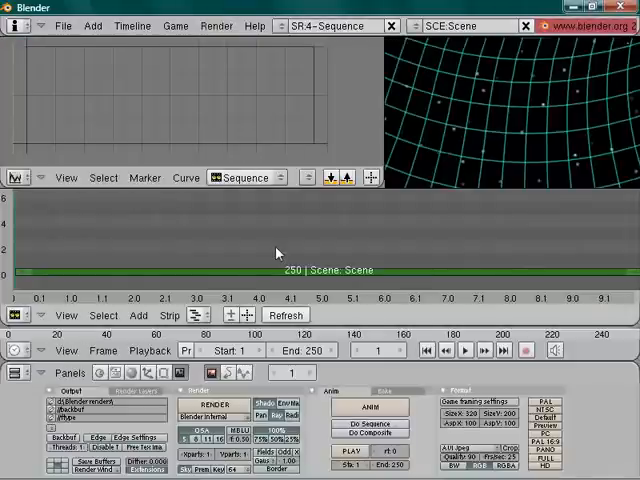
Step: Layer a Glow effect strip over the scene strip and refresh so the cyan tunnel glows
{"action": "left_click", "coordinate": [138, 314]}
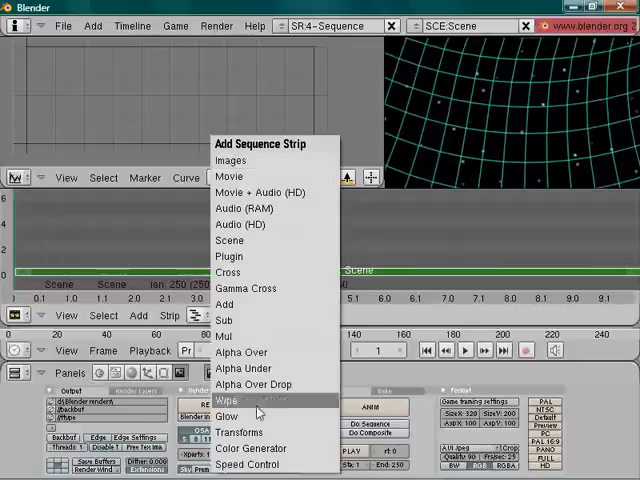
{"action": "left_click", "coordinate": [228, 416]}
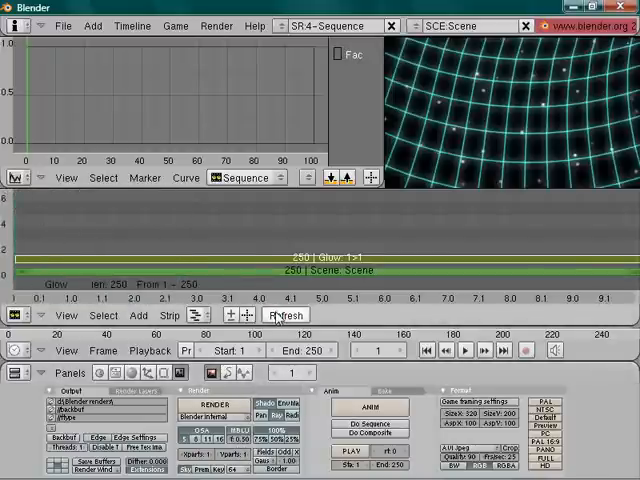
{"action": "left_click", "coordinate": [284, 314]}
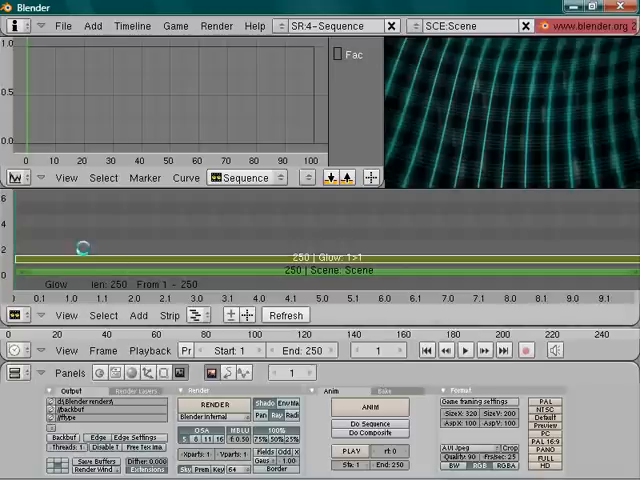